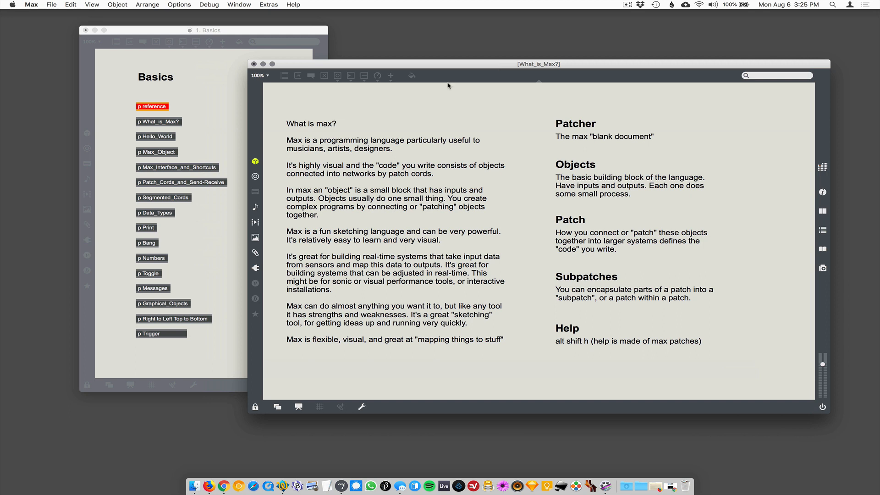
{"action": "mouse_move", "coordinate": [486, 175]}
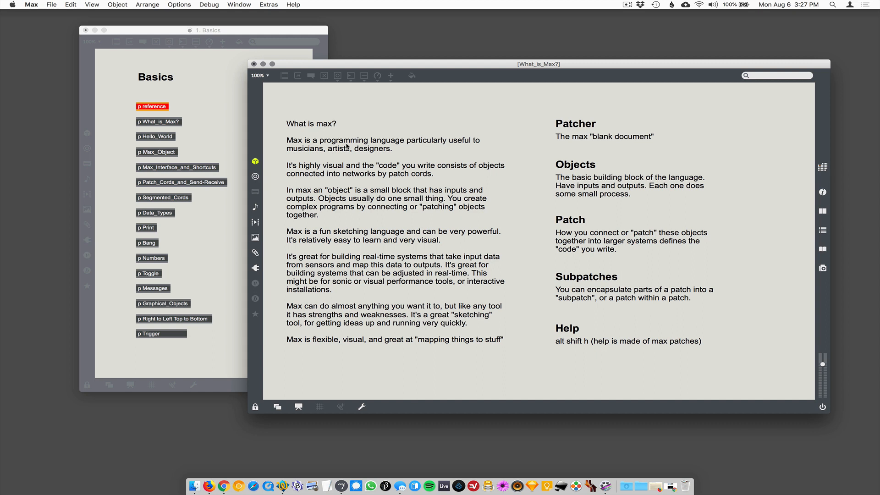
{"action": "mouse_move", "coordinate": [365, 134]}
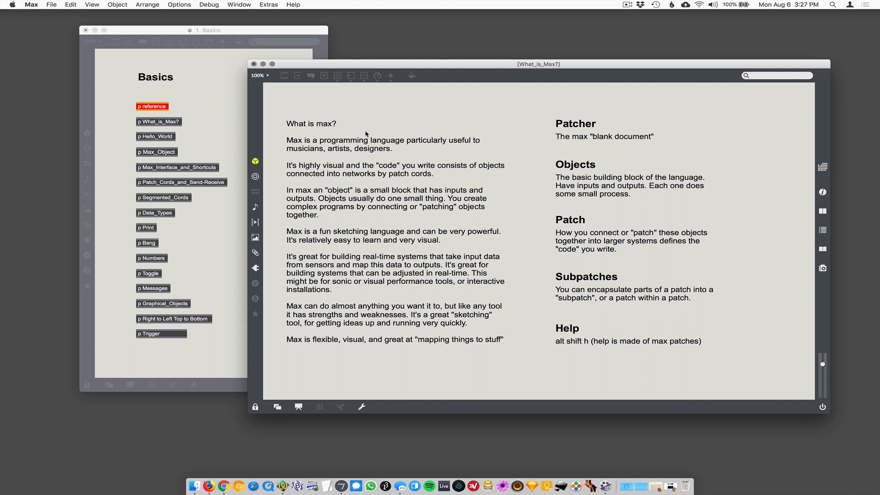
{"action": "mouse_move", "coordinate": [405, 190]}
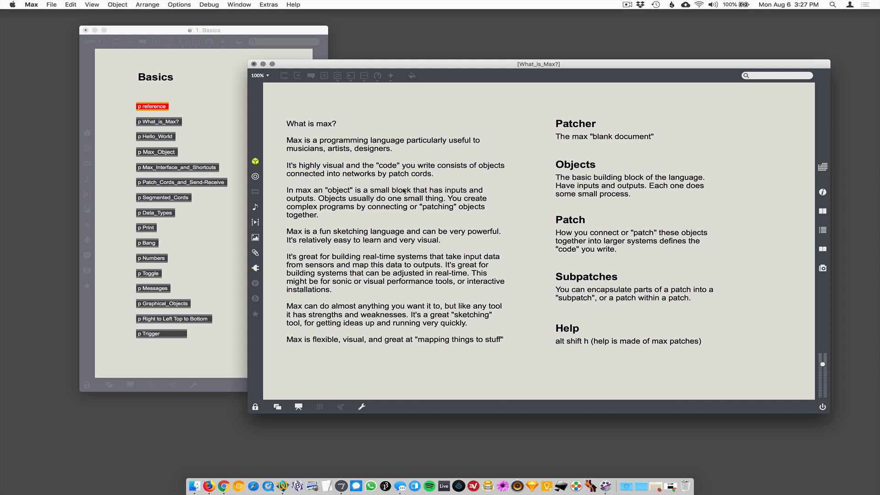
{"action": "mouse_move", "coordinate": [337, 201]}
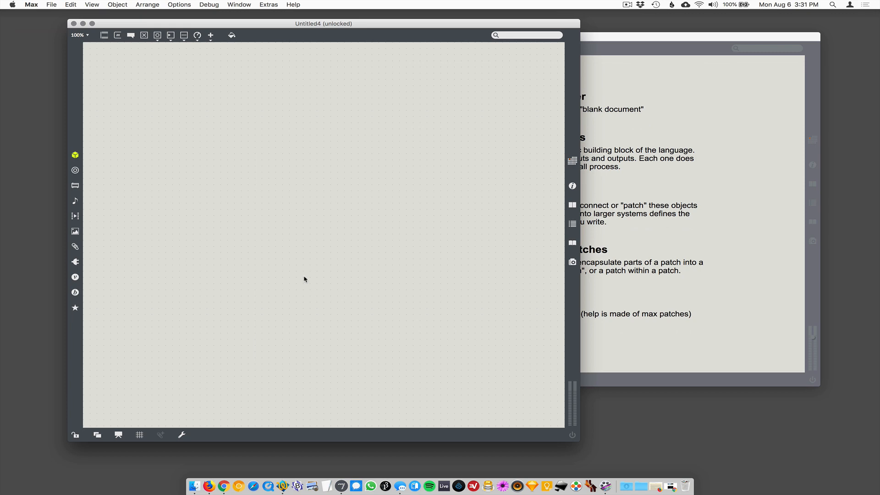
{"action": "key", "text": "cmd"}
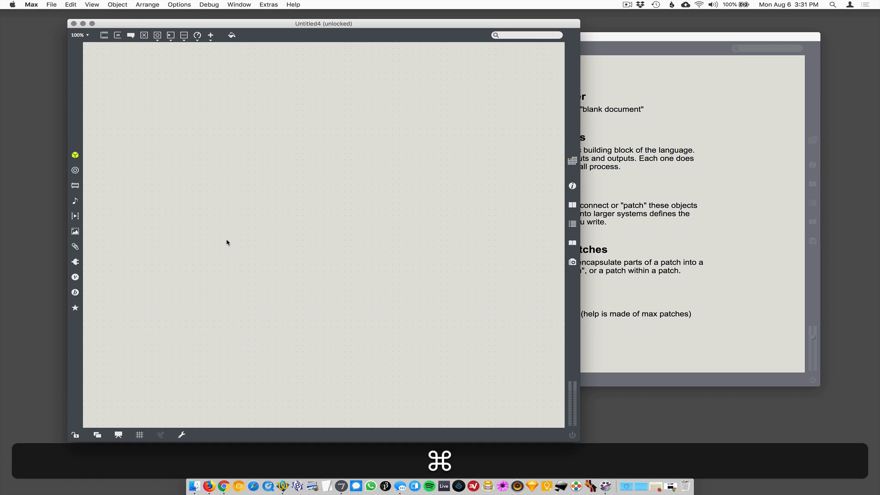